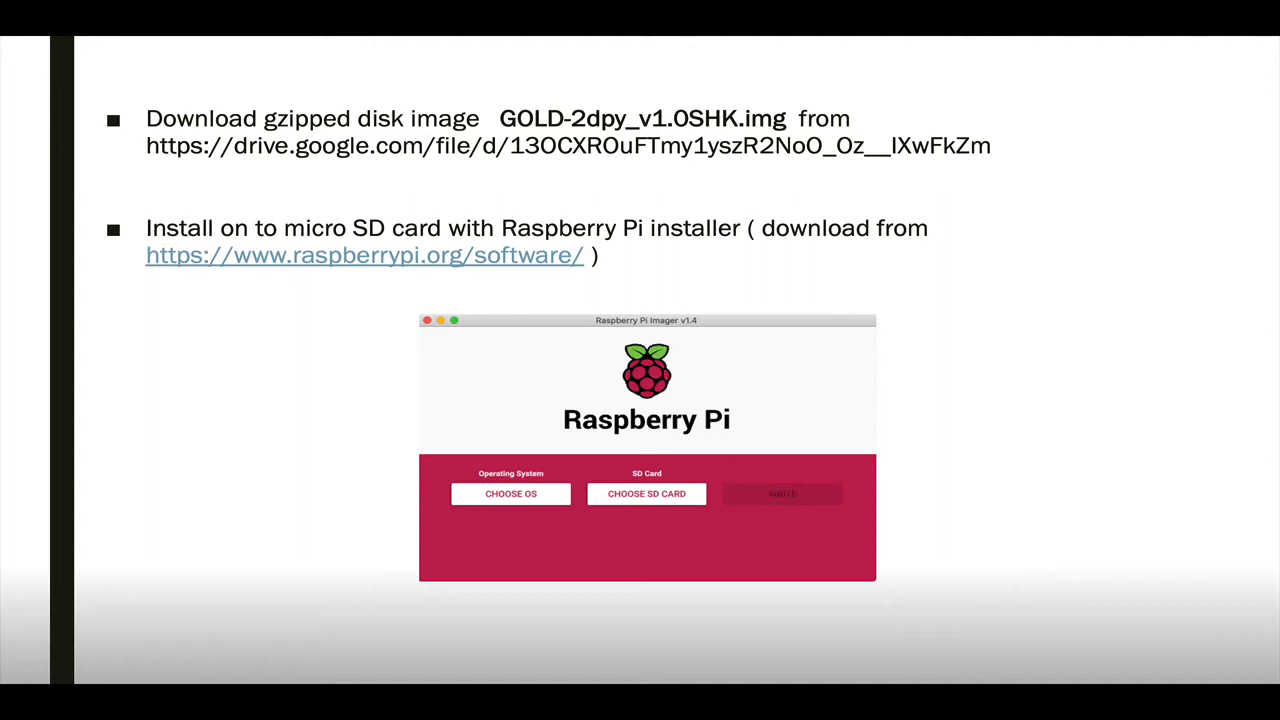
Advance from the disk image flashing slide to the STRUCT_SD desktop and Program Viewer slide
key(right)
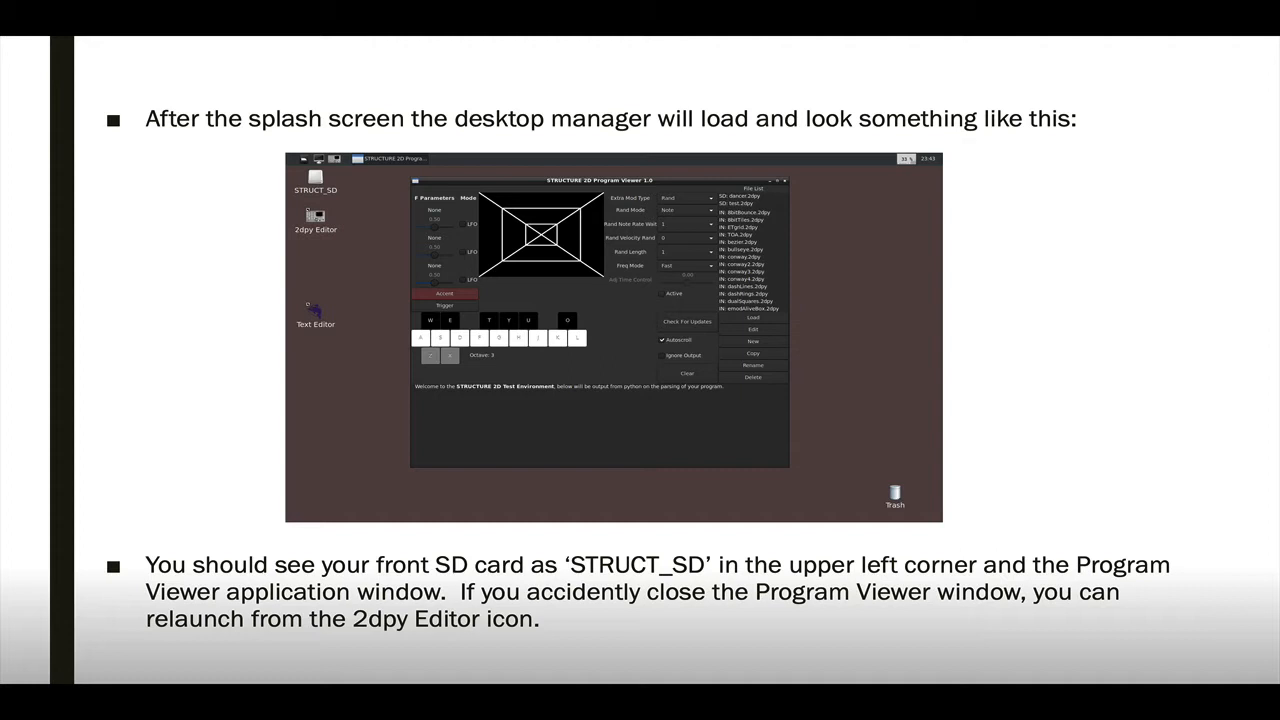
key(Right)
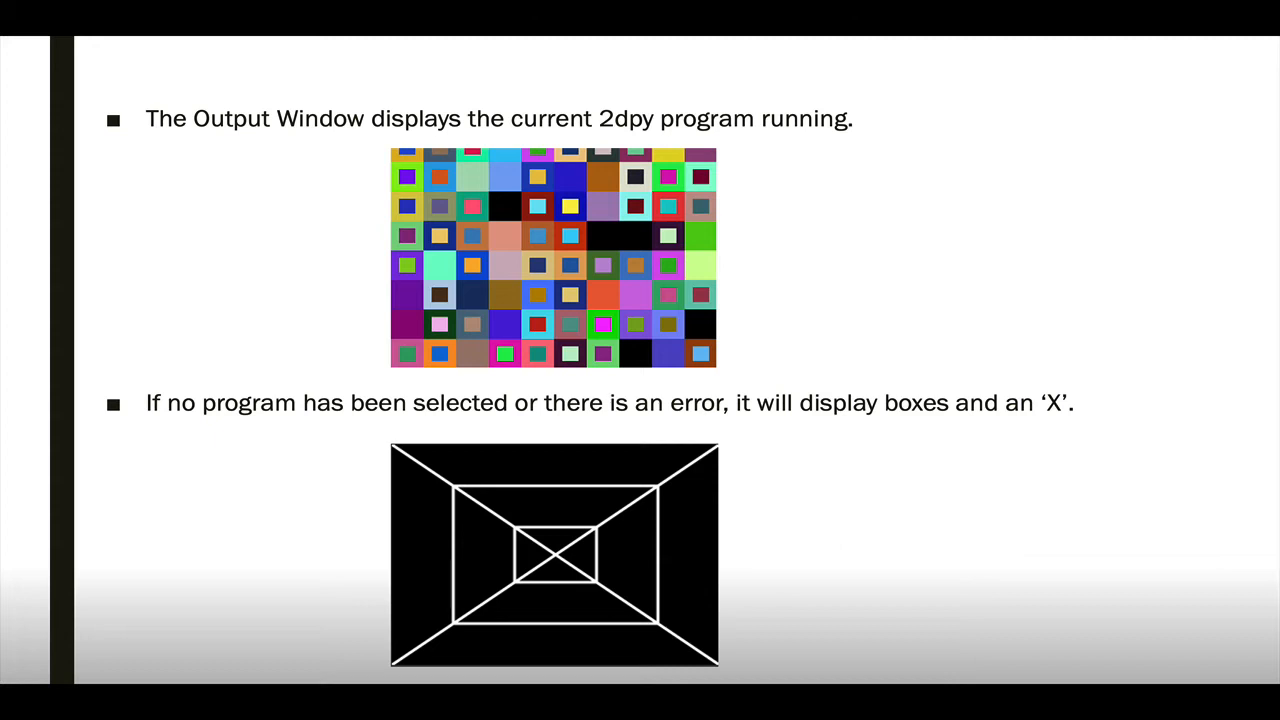
key(Right)
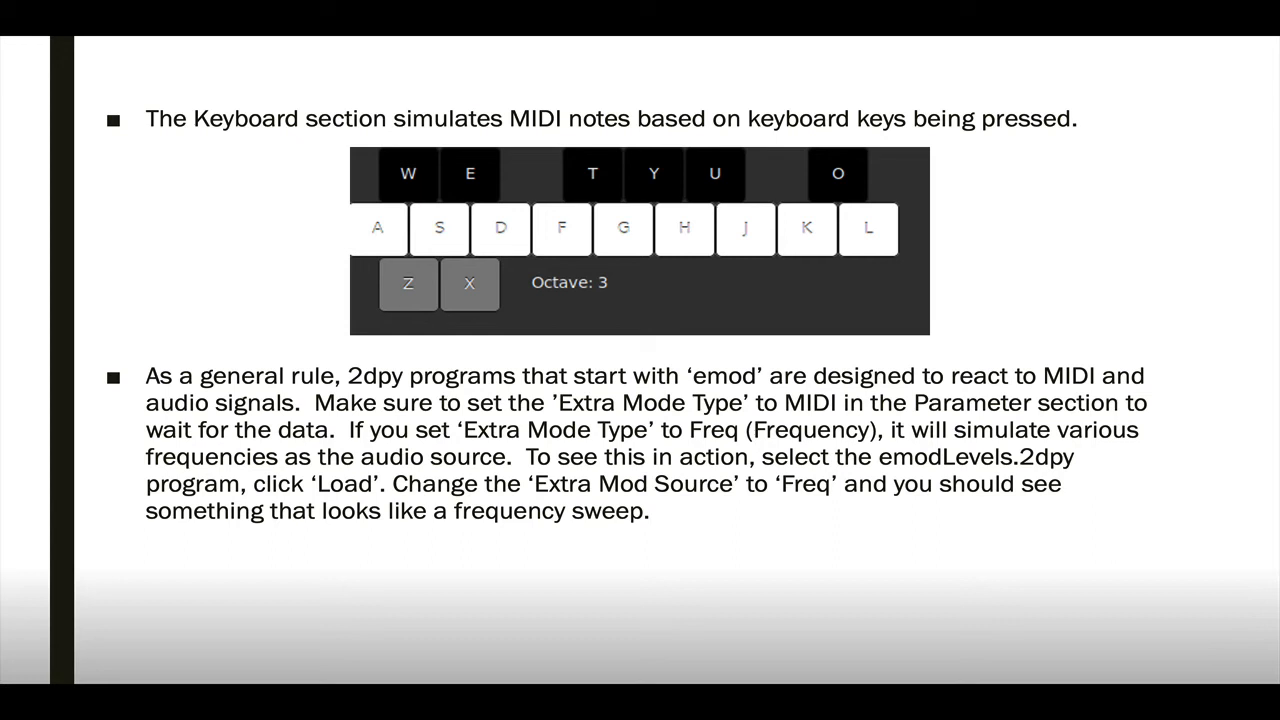
Advance to the slide on checking for updates and output console options
key(Right)
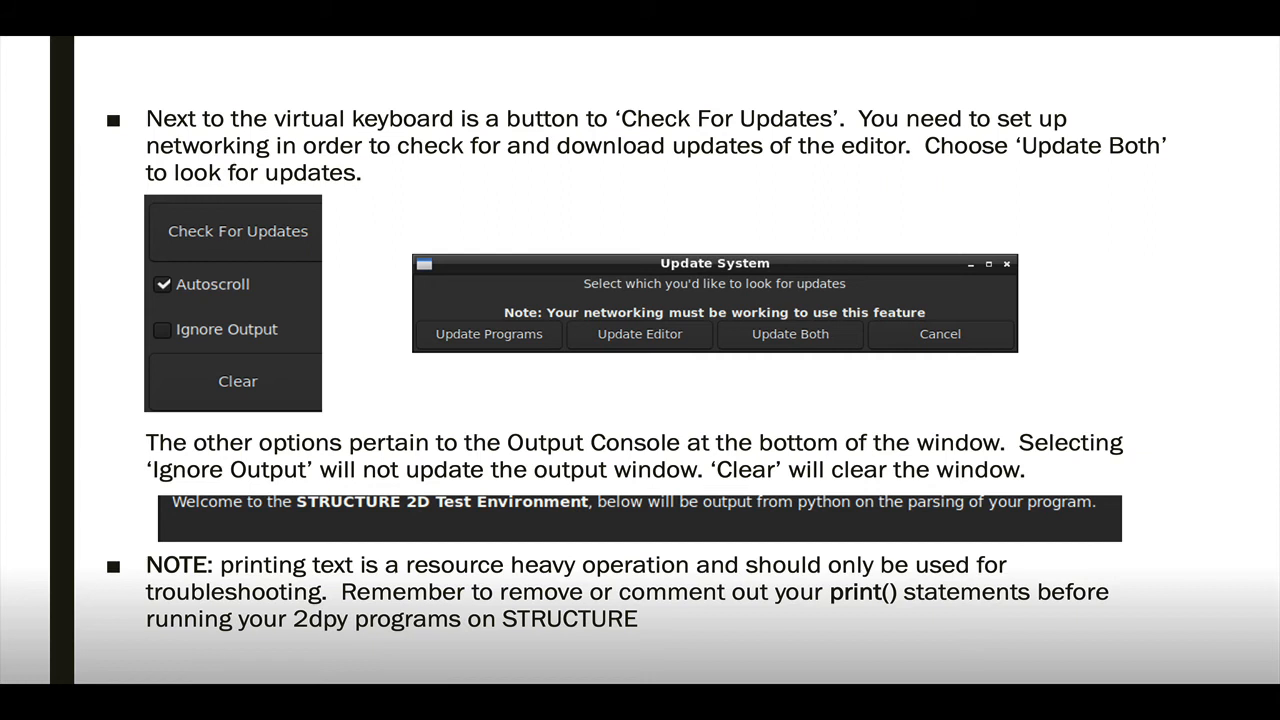